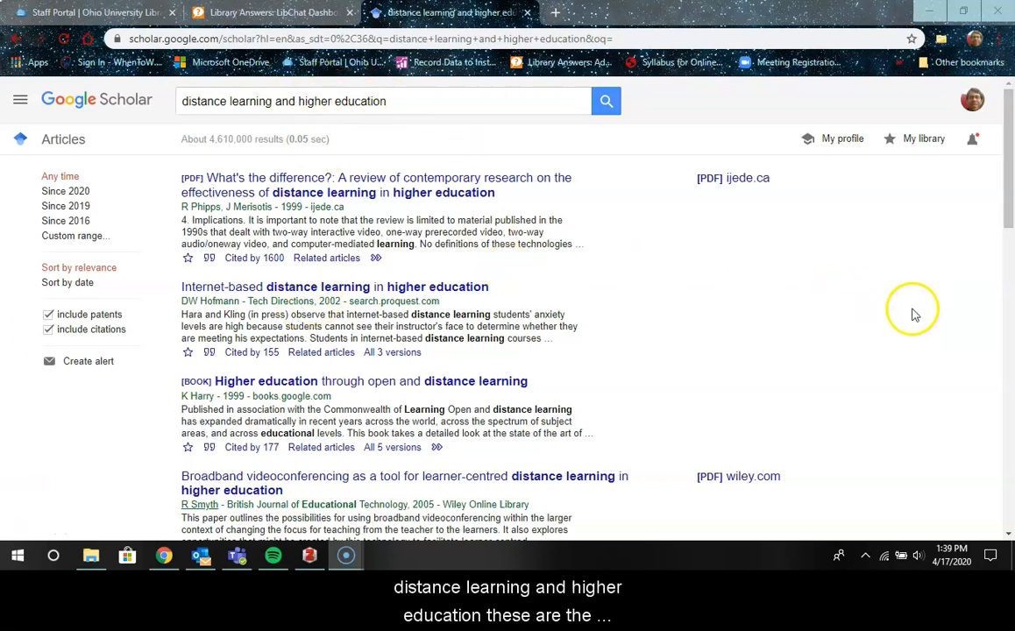
pyautogui.moveTo(358, 166)
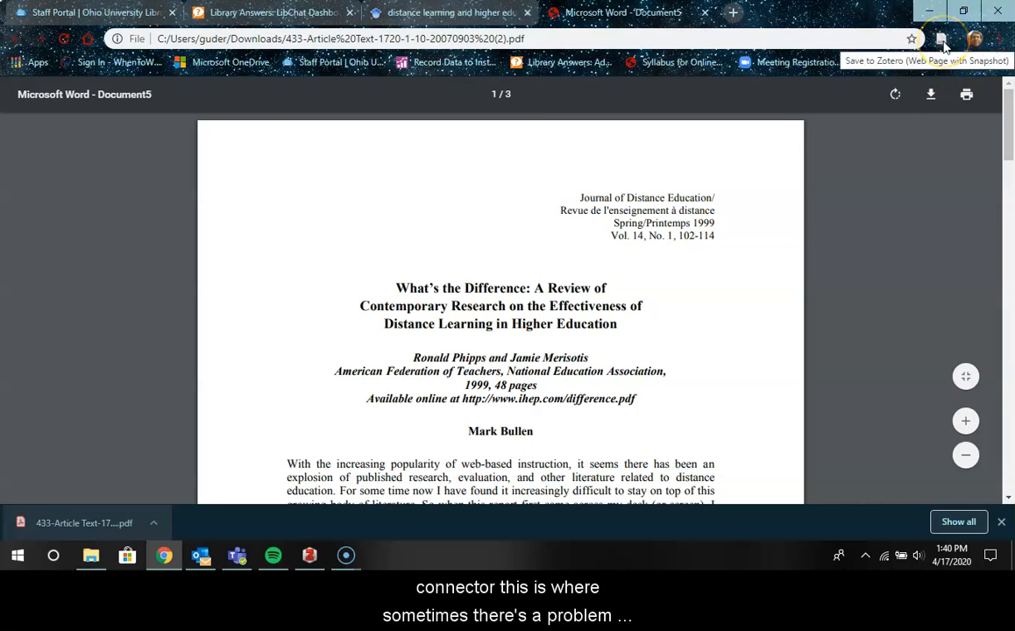
# Save the What's the Difference PDF article to Zotero and inspect its Publication and Pages fields
pyautogui.click(941, 39)
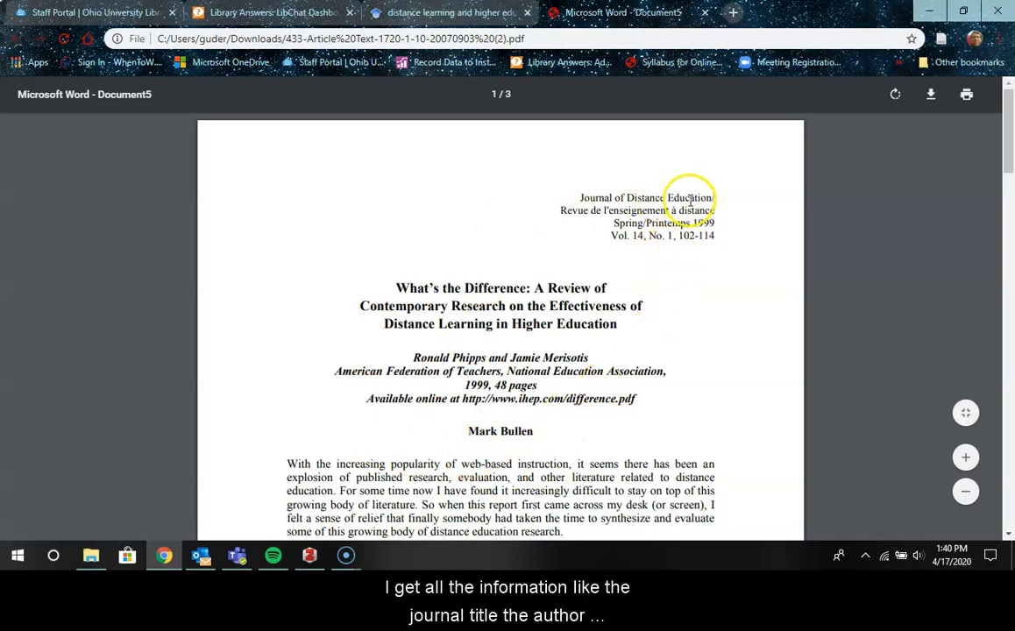
pyautogui.moveTo(513, 248)
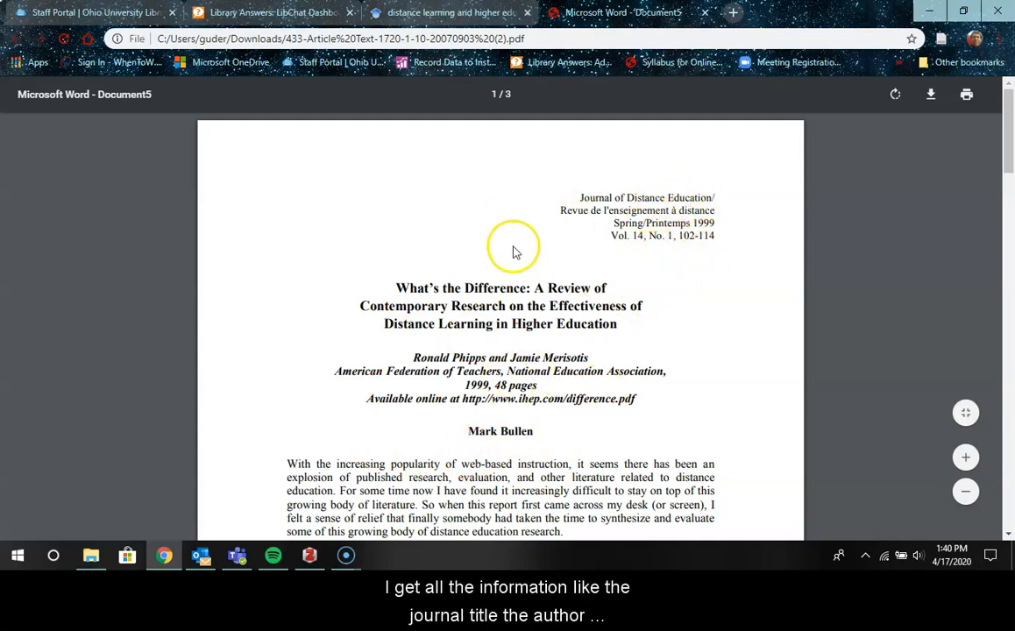
pyautogui.moveTo(931, 95)
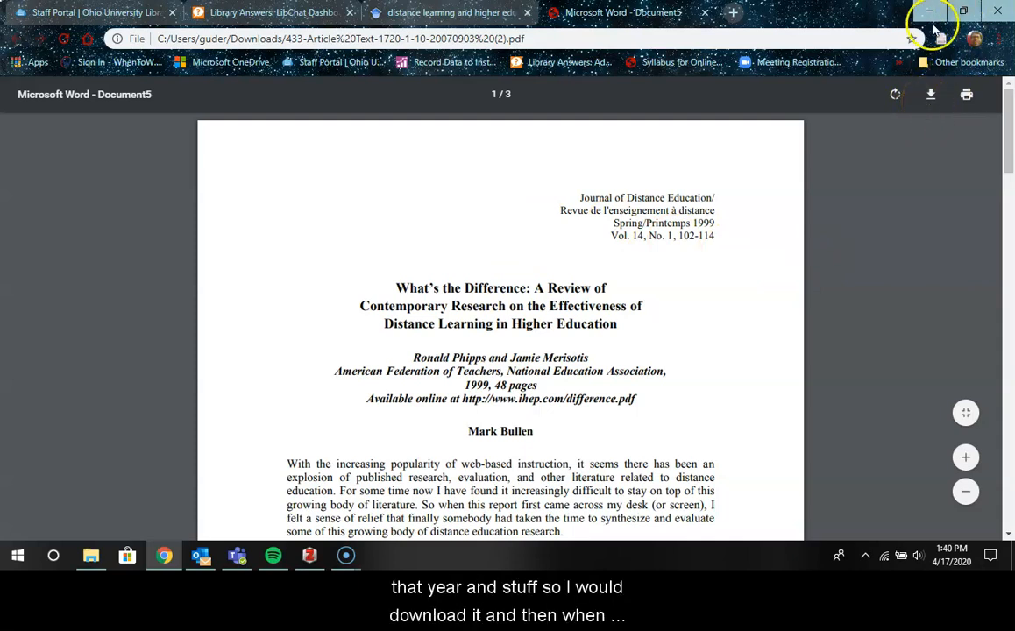
pyautogui.click(308, 555)
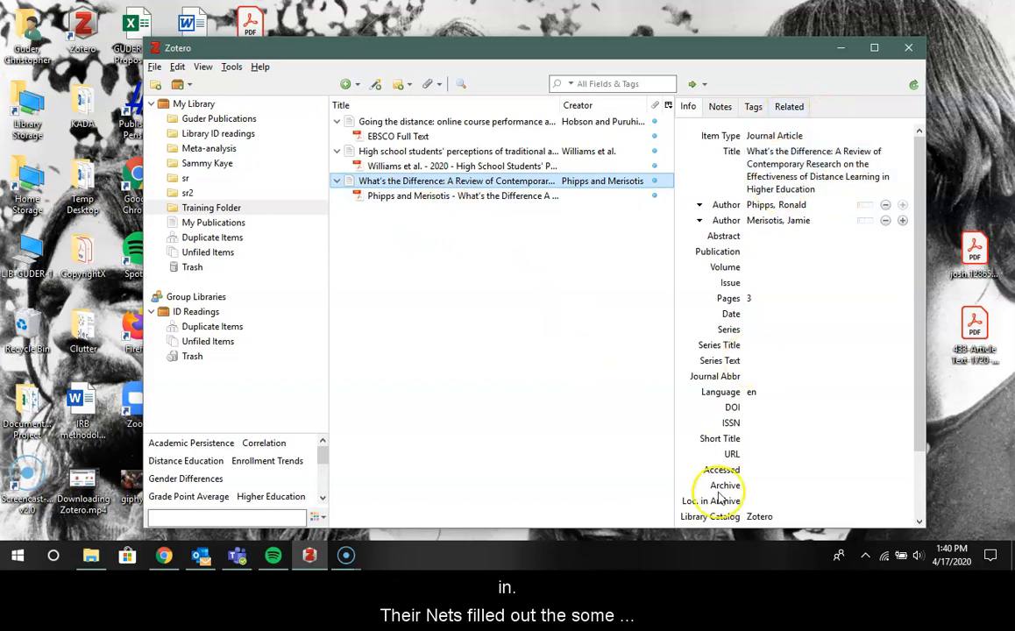
pyautogui.click(824, 252)
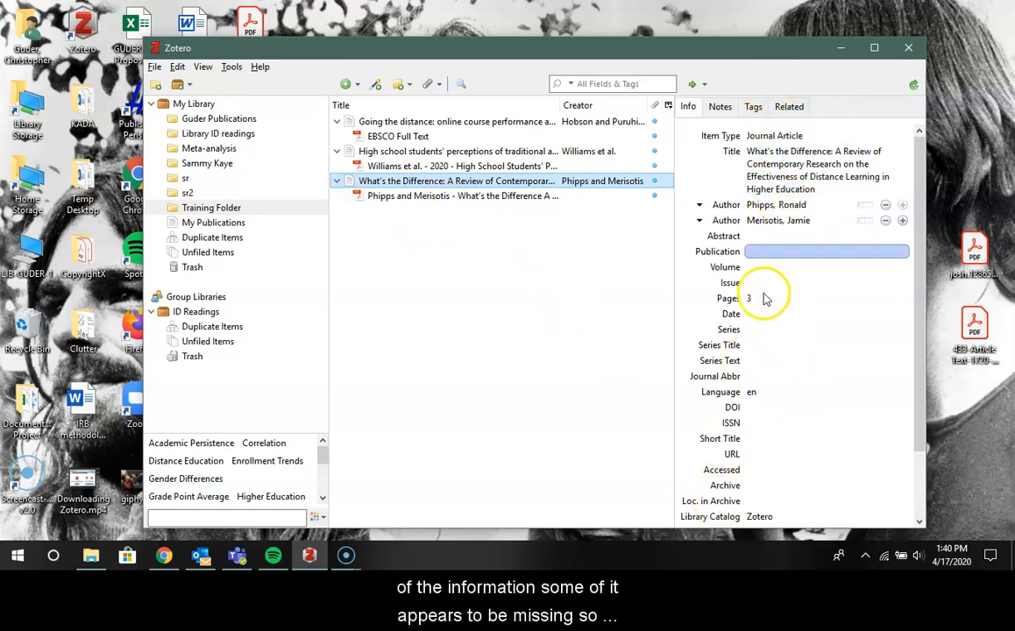
pyautogui.click(824, 298)
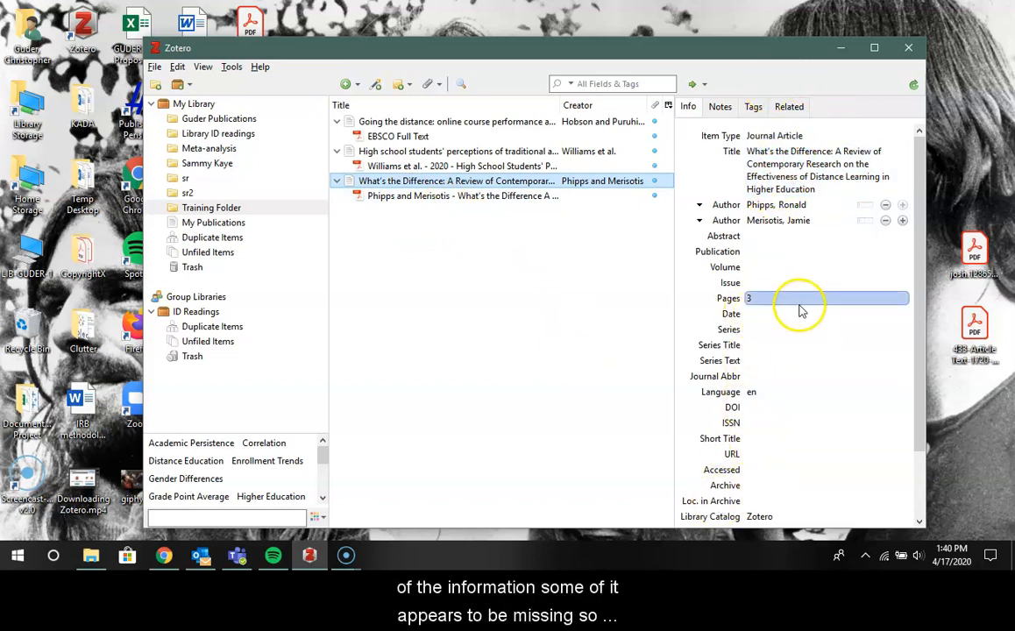
pyautogui.moveTo(752, 266)
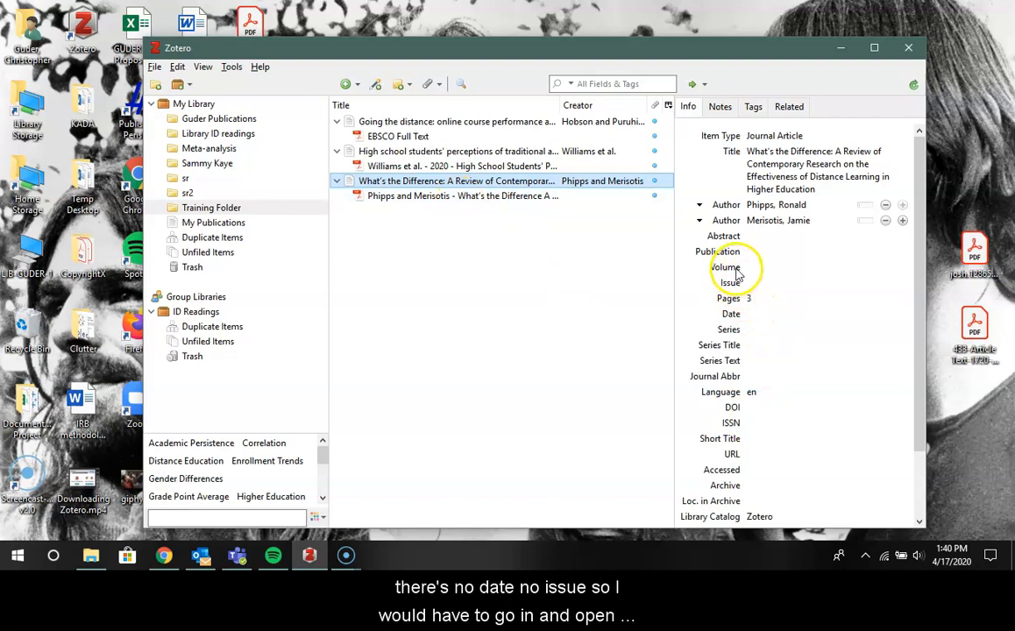
pyautogui.moveTo(506, 286)
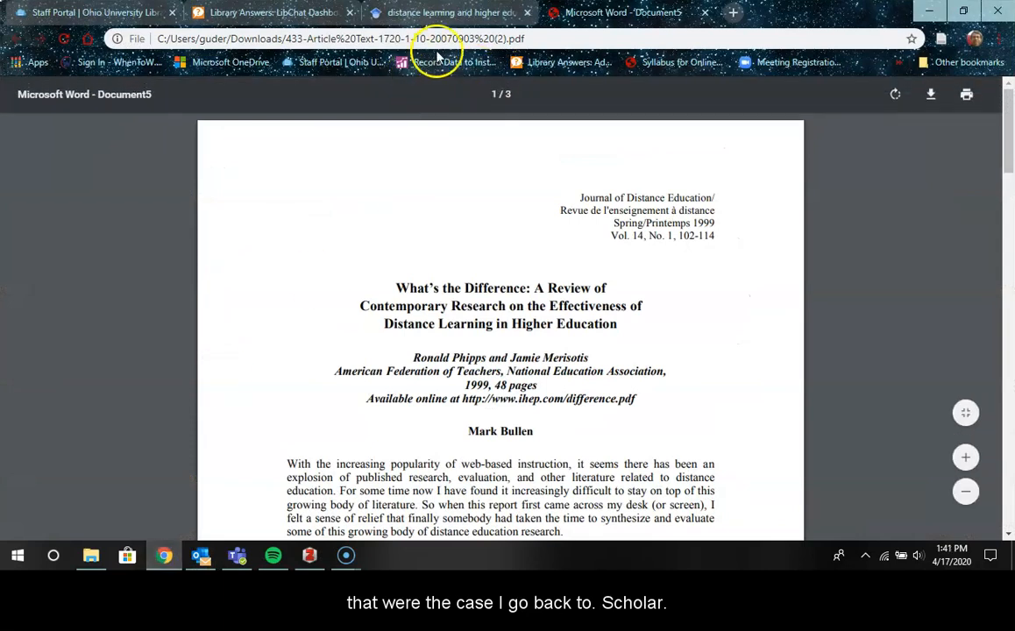
# Return to the Google Scholar results to reach the Higher Education Through Open and Distance Learning book
pyautogui.click(447, 12)
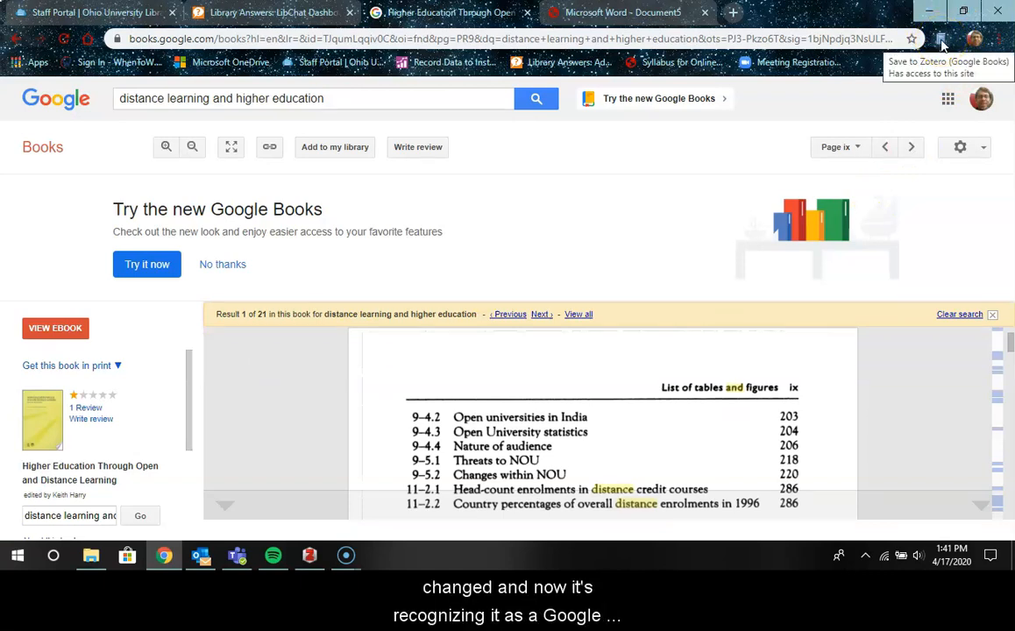
# Save the Keith Harry book to Zotero and view its Google Books Link attachment
pyautogui.click(943, 38)
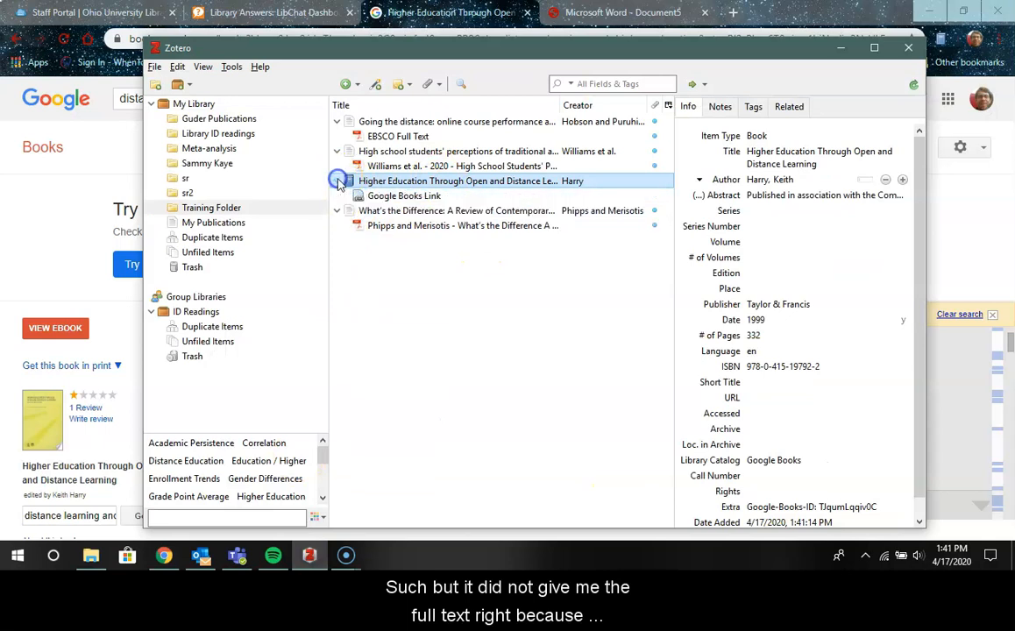
pyautogui.click(404, 196)
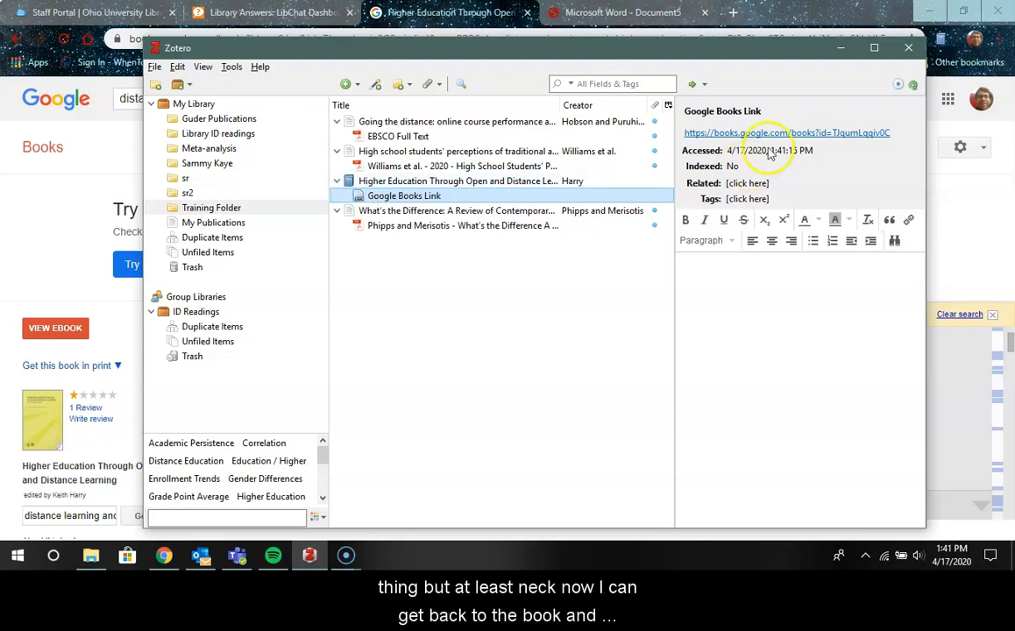
pyautogui.moveTo(824, 144)
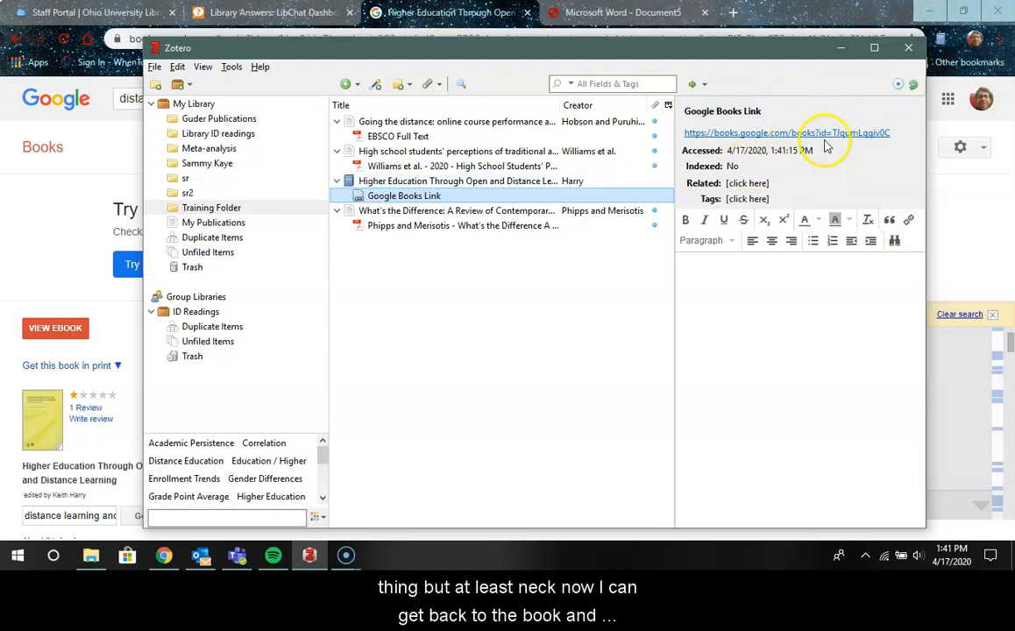
pyautogui.moveTo(403, 373)
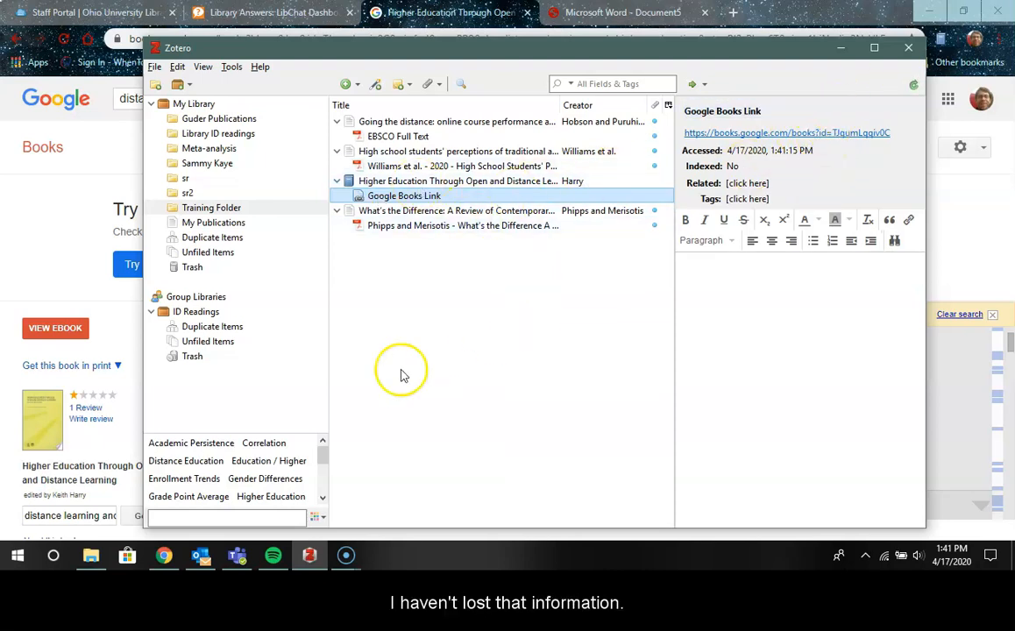